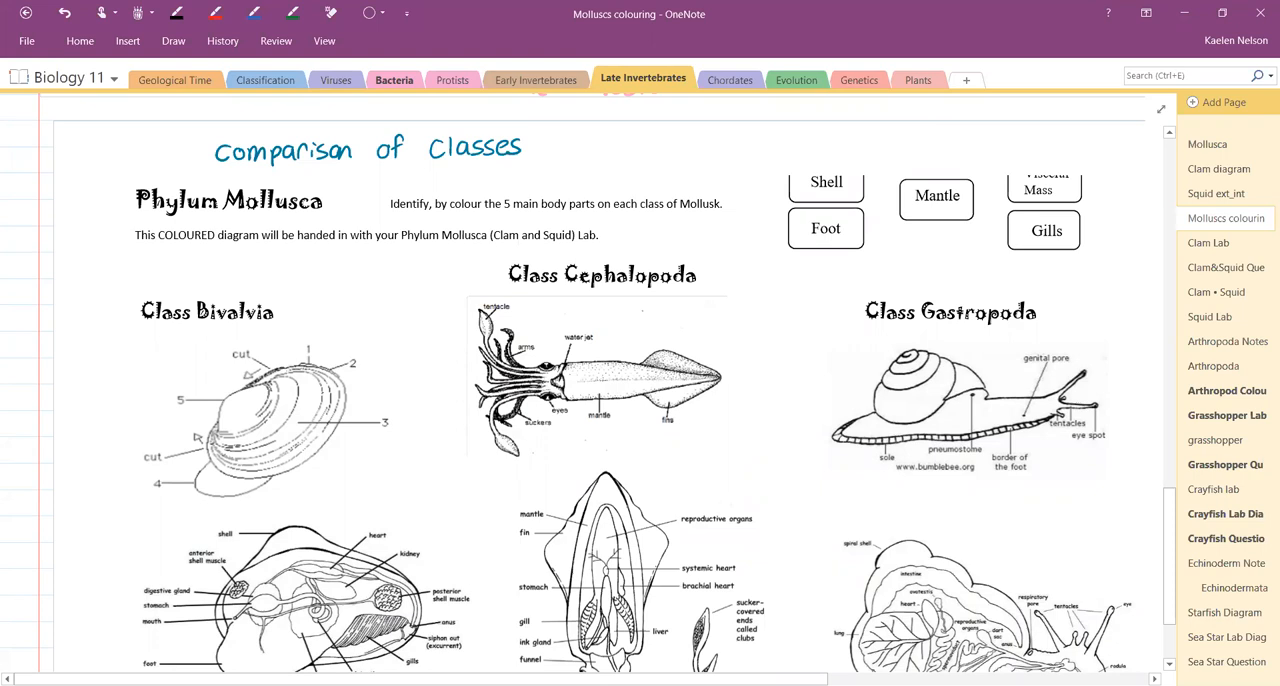
- Scroll right to reveal the handwritten Compare & Contrast Mollusc Classes notes
{"action": "scroll", "scroll_direction": "right", "scroll_amount": 3}
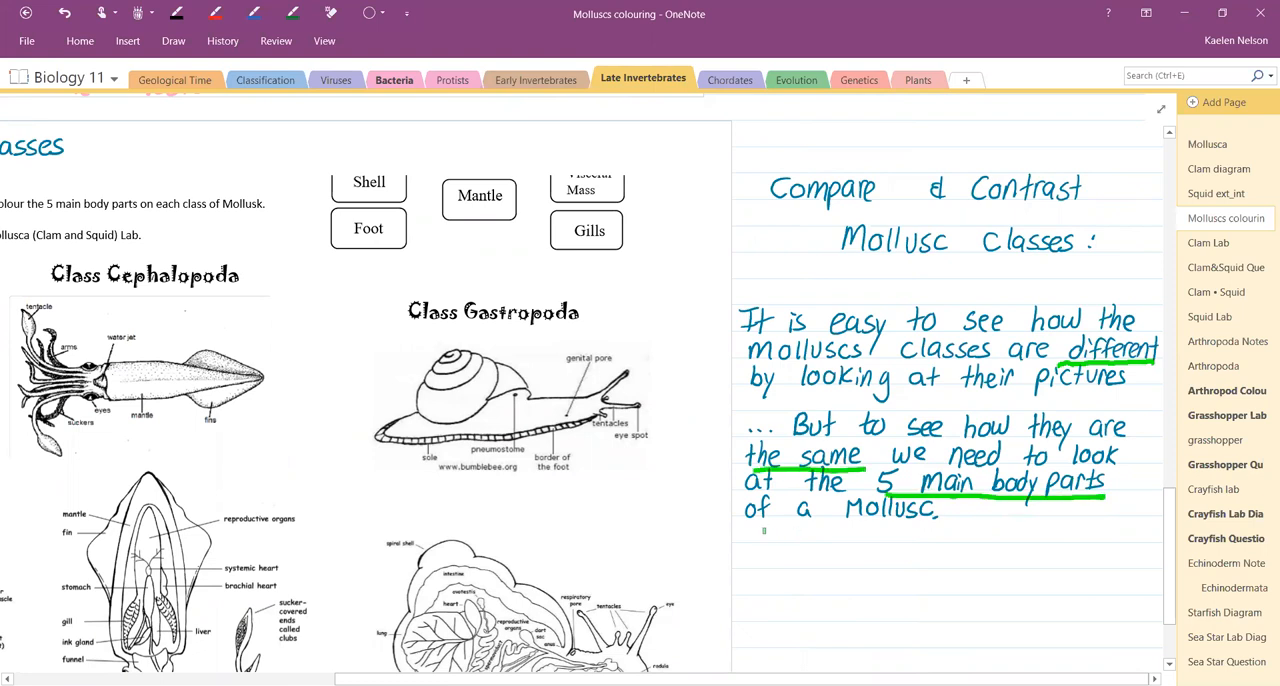
- In green, draw an arrow to the body-part boxes and write 'Visceral = Internal organs'
{"action": "left_click_drag", "start_coordinate": [700, 290], "coordinate": [710, 520]}
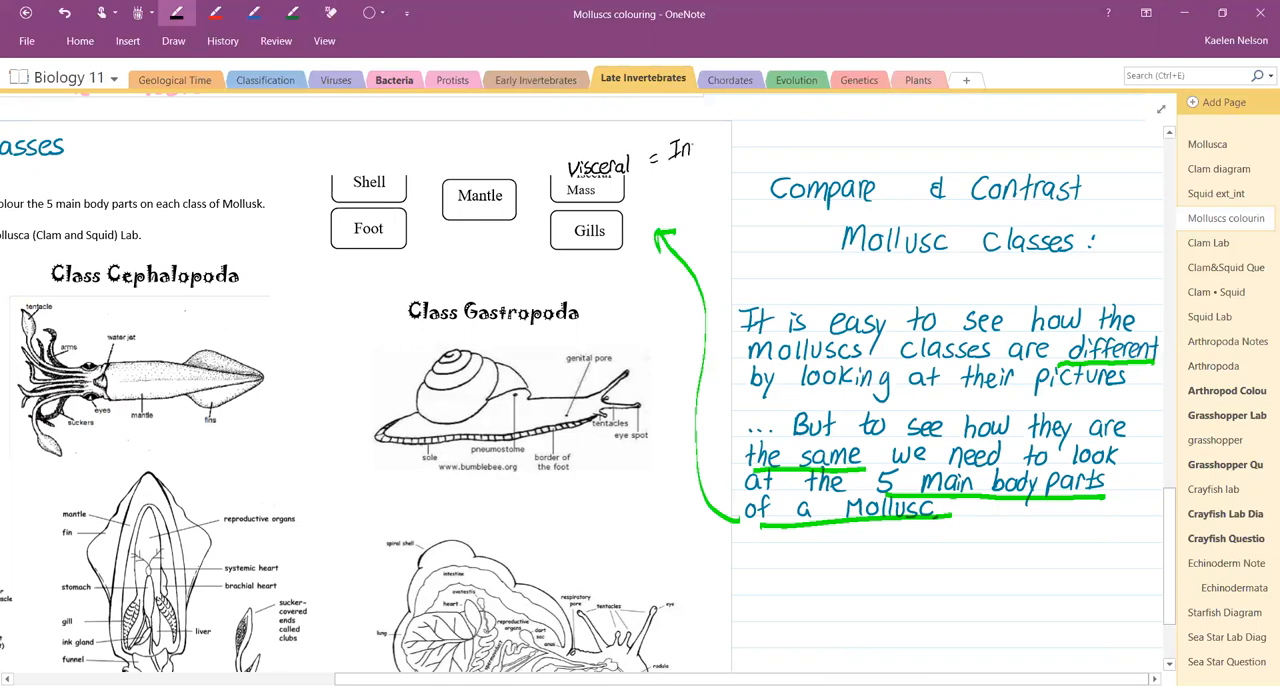
{"action": "type", "text": "Interno."}
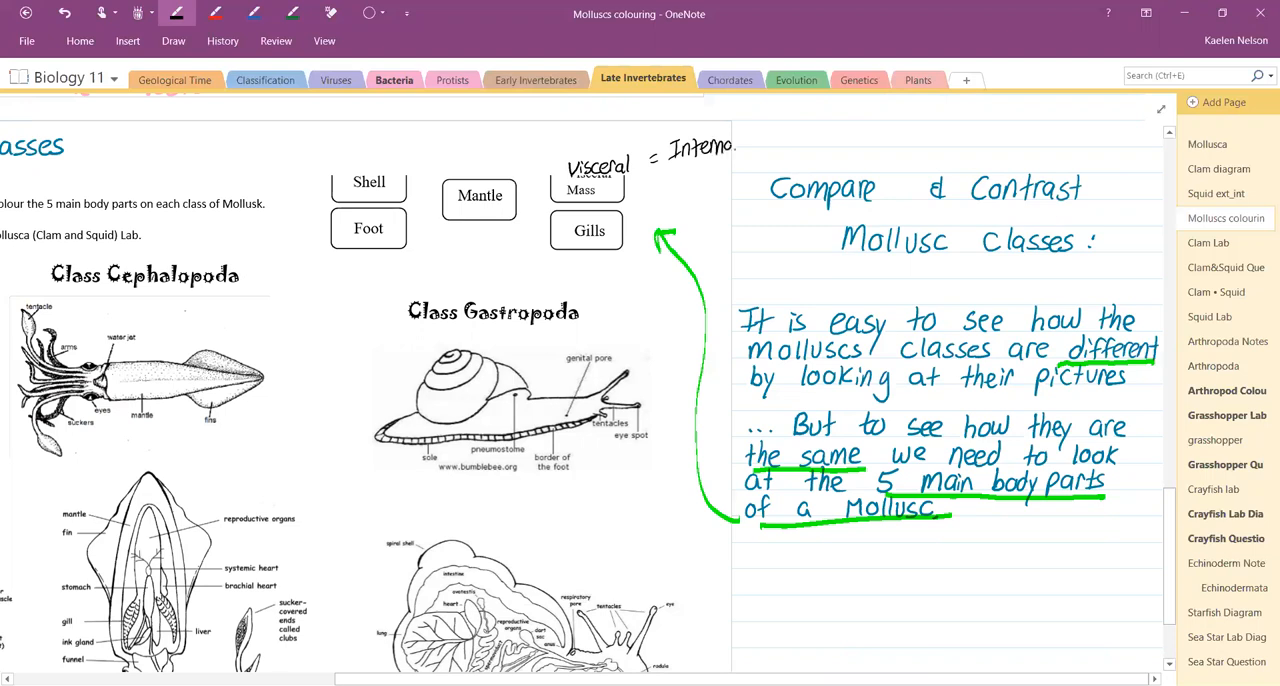
{"action": "type", "text": "oro"}
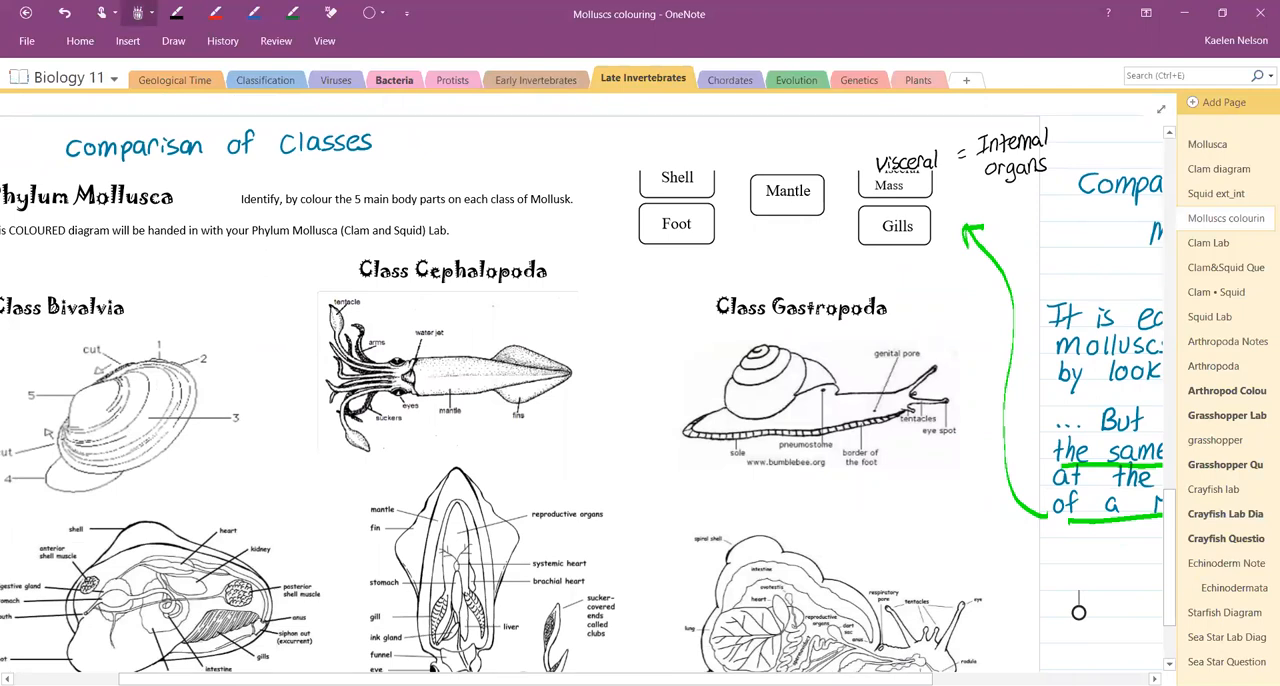
- In purple, hatch the Shell box, trace the clam shell, and write '2 - shells'
{"action": "left_click", "coordinate": [138, 13]}
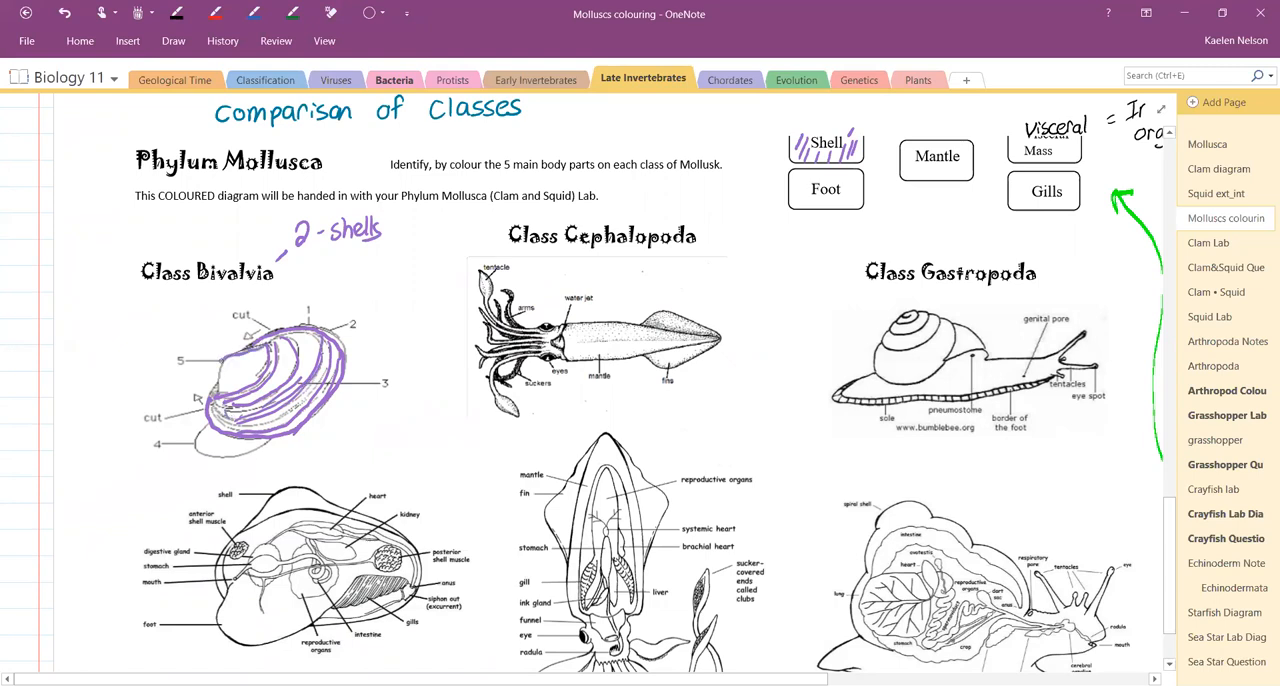
- Trace the lower clam's shell purple and label the squid's pen 'pen = internal shell'
{"action": "scroll", "scroll_direction": "down", "scroll_amount": 3}
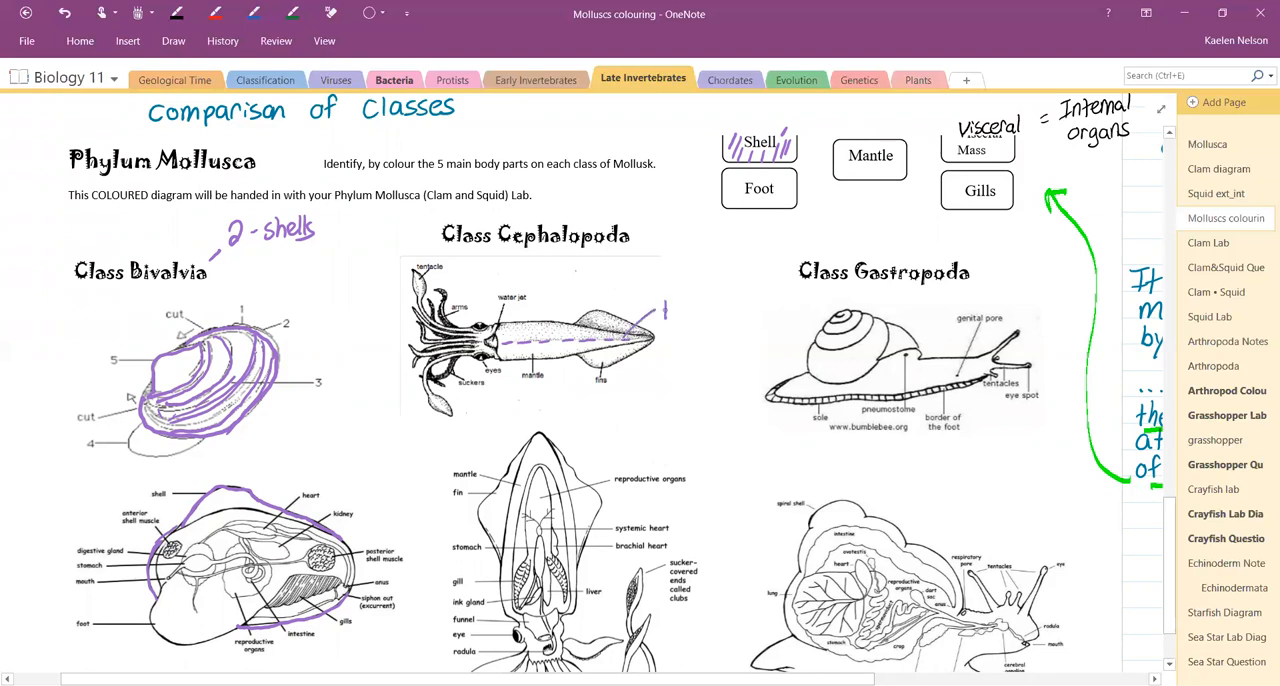
{"action": "type", "text": "pen ="}
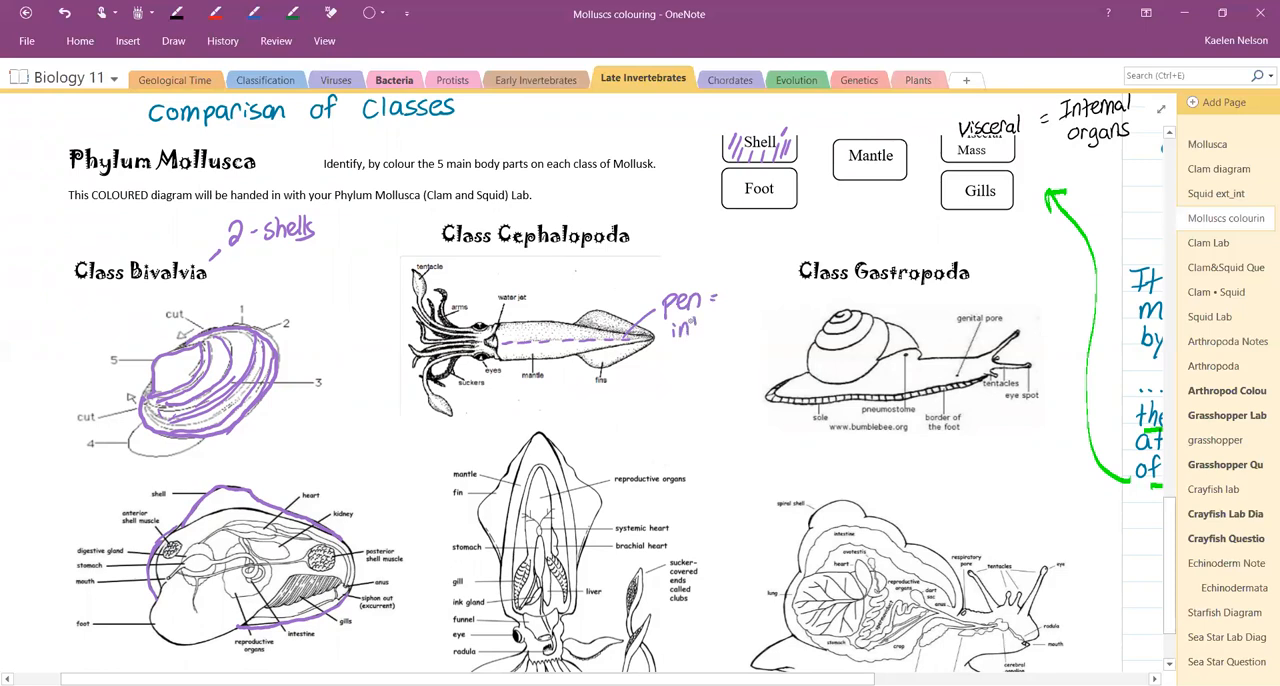
{"action": "type", "text": "interna"}
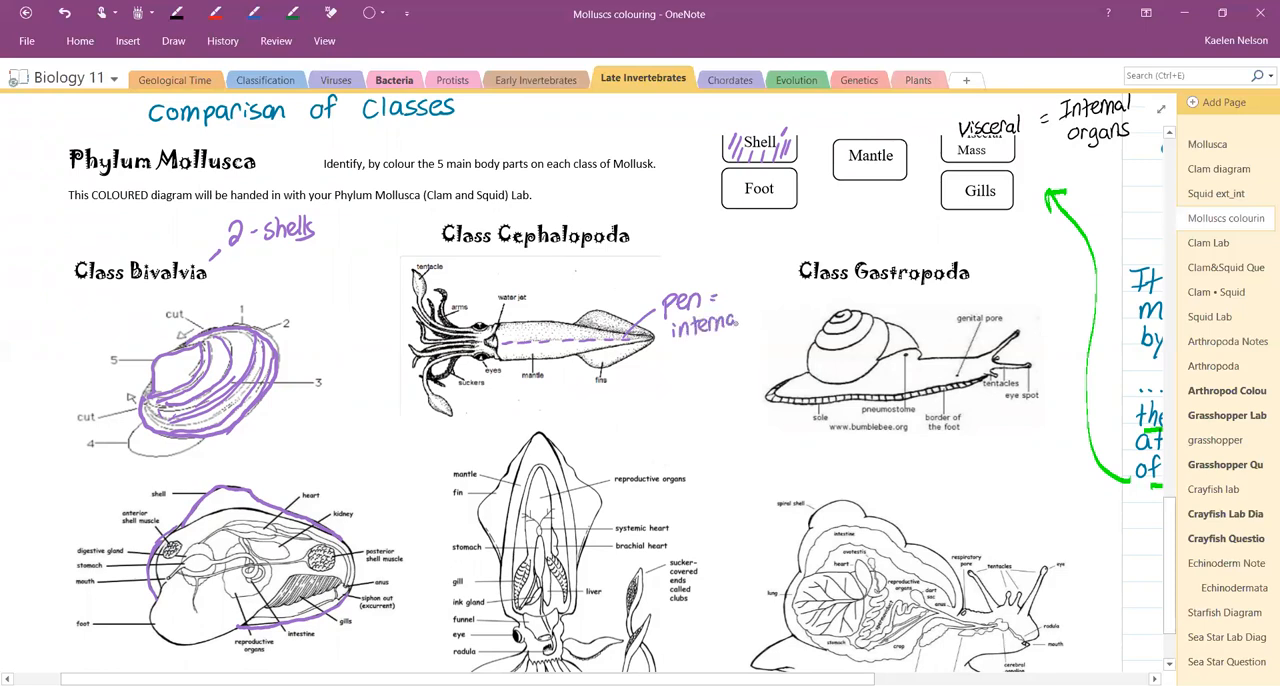
{"action": "type", "text": "shel"}
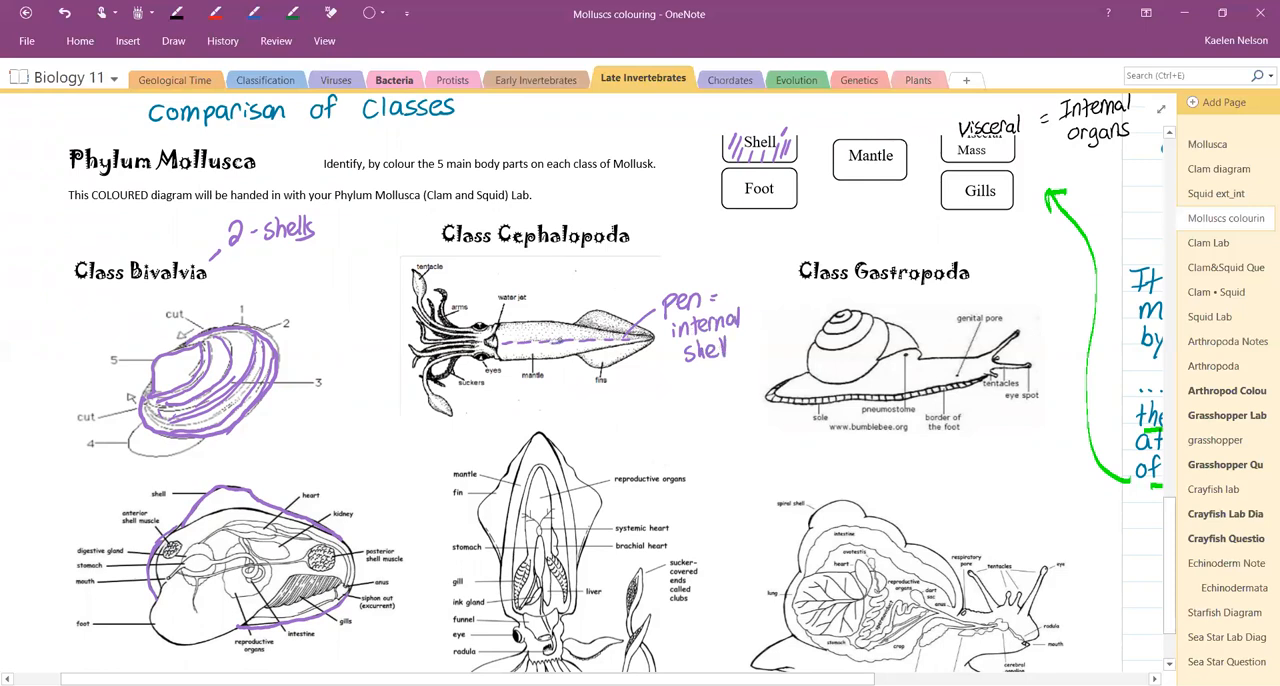
{"action": "scroll", "scroll_direction": "down", "scroll_amount": 3}
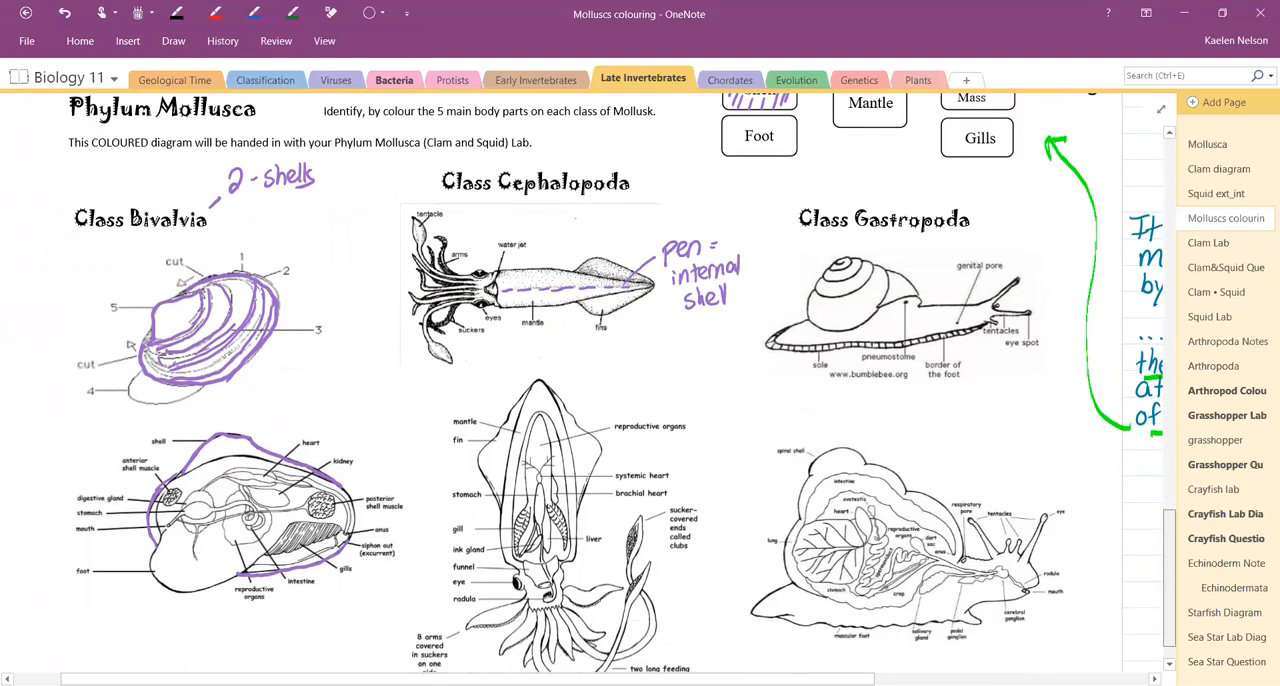
{"action": "scroll", "scroll_direction": "down", "scroll_amount": 3}
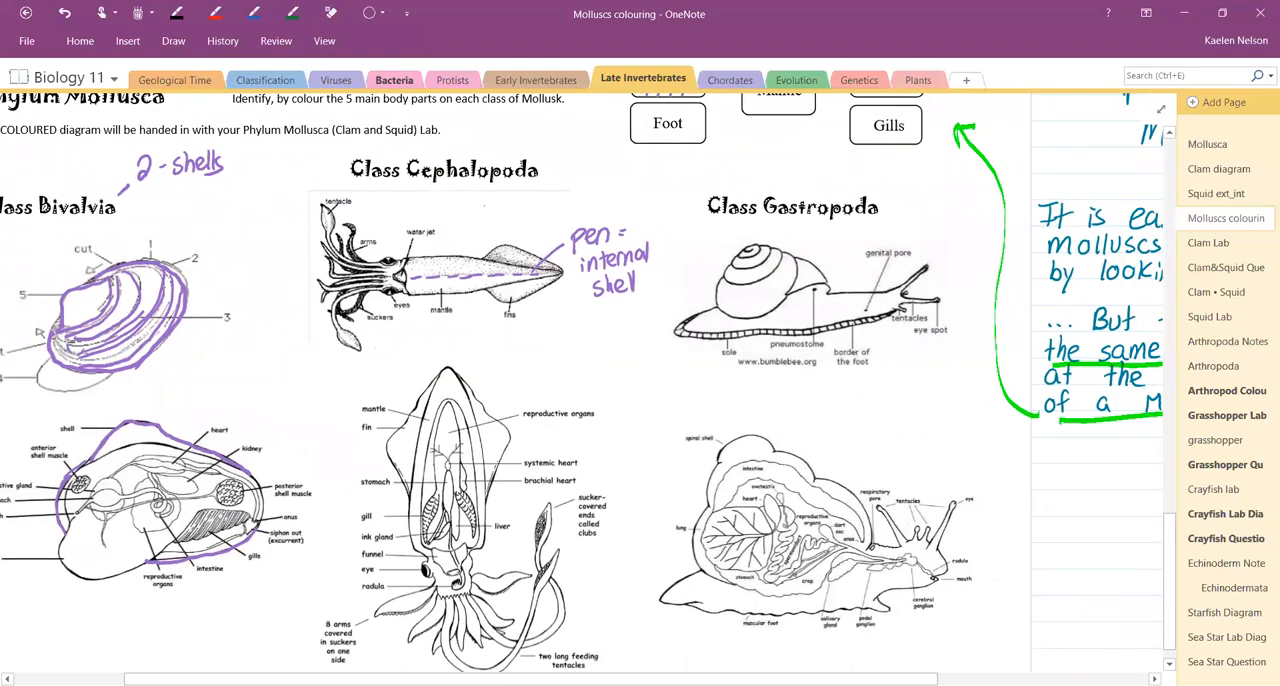
- Trace the shell outlines of both Class Gastropoda snails in purple
{"action": "left_click", "coordinate": [745, 248]}
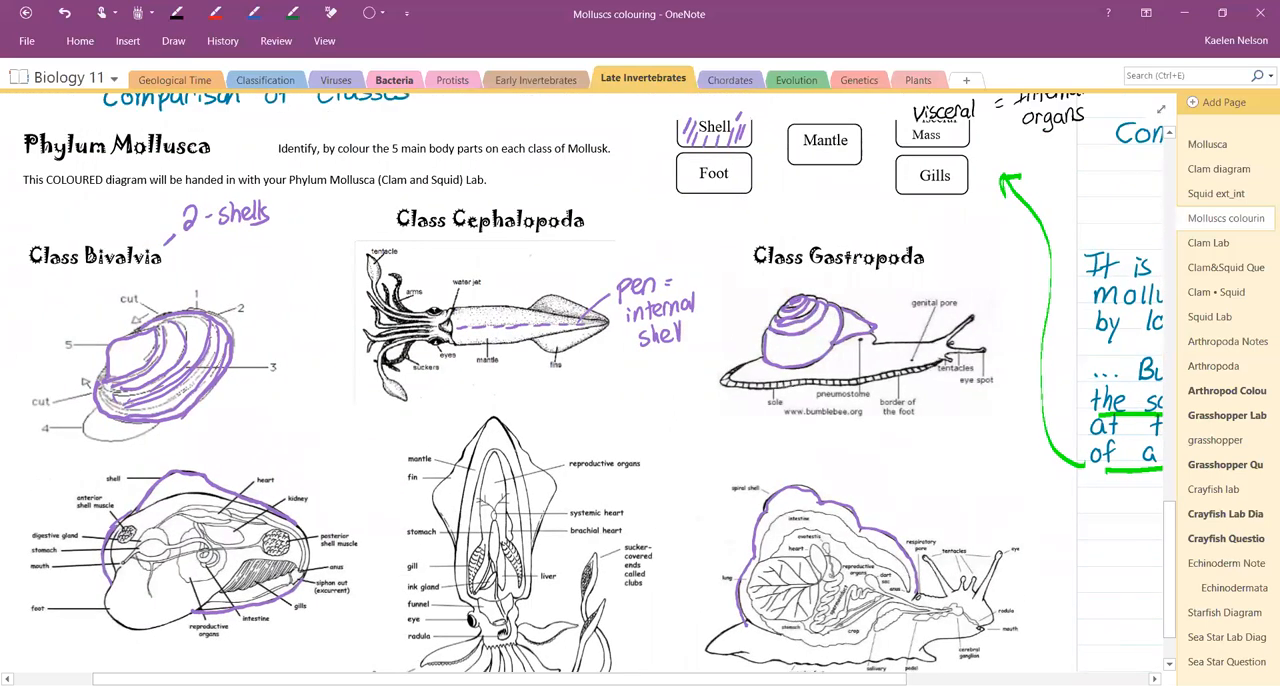
- Shade feet in pink and note 'foot divided into tentacles' by the squid
{"action": "left_click", "coordinate": [140, 13]}
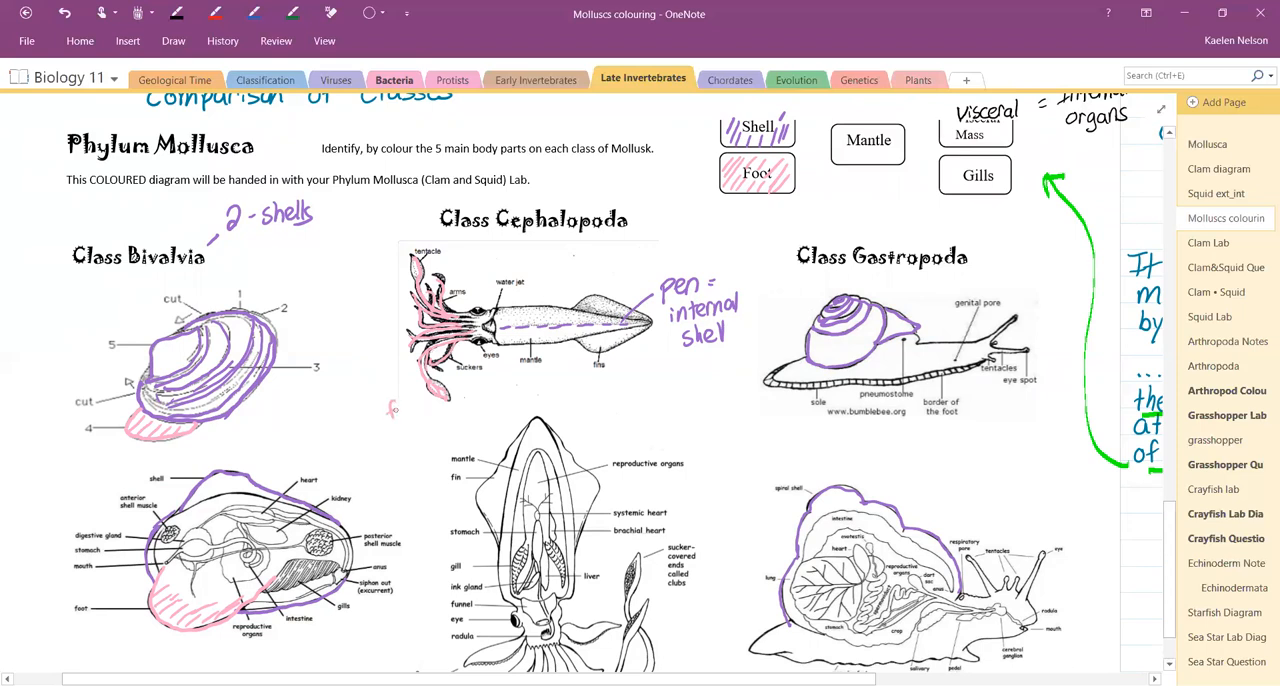
{"action": "type", "text": "foot"}
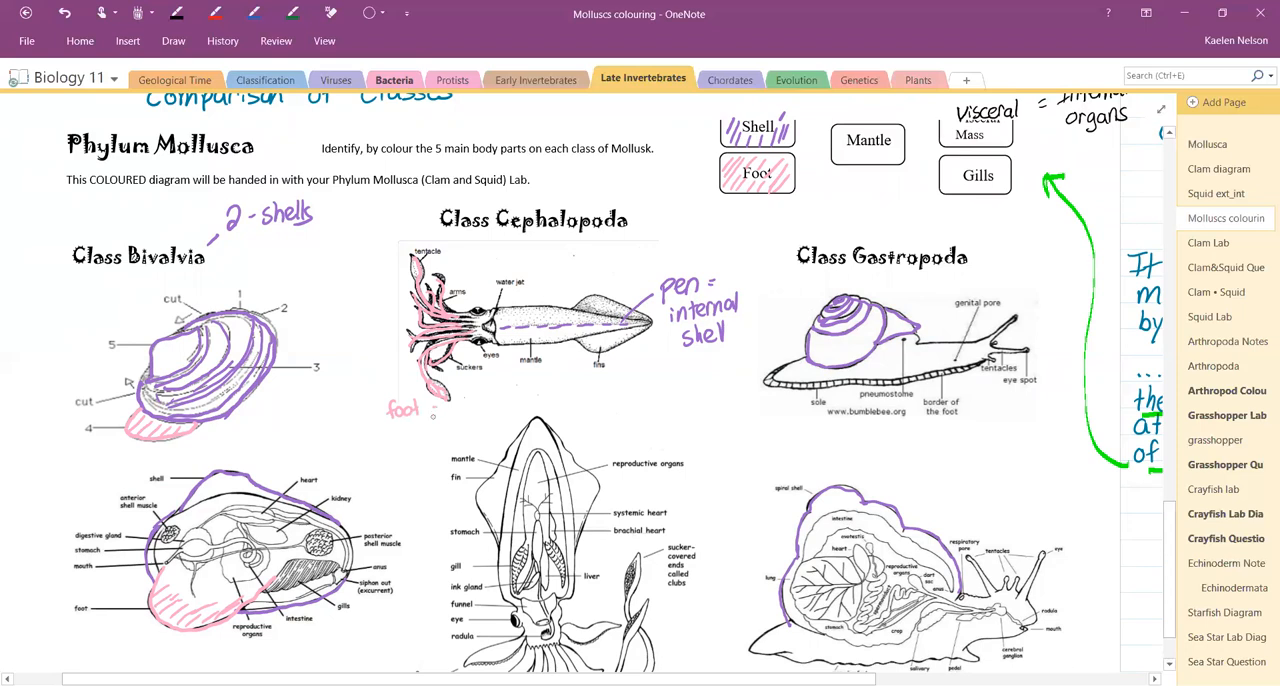
{"action": "type", "text": "divide"}
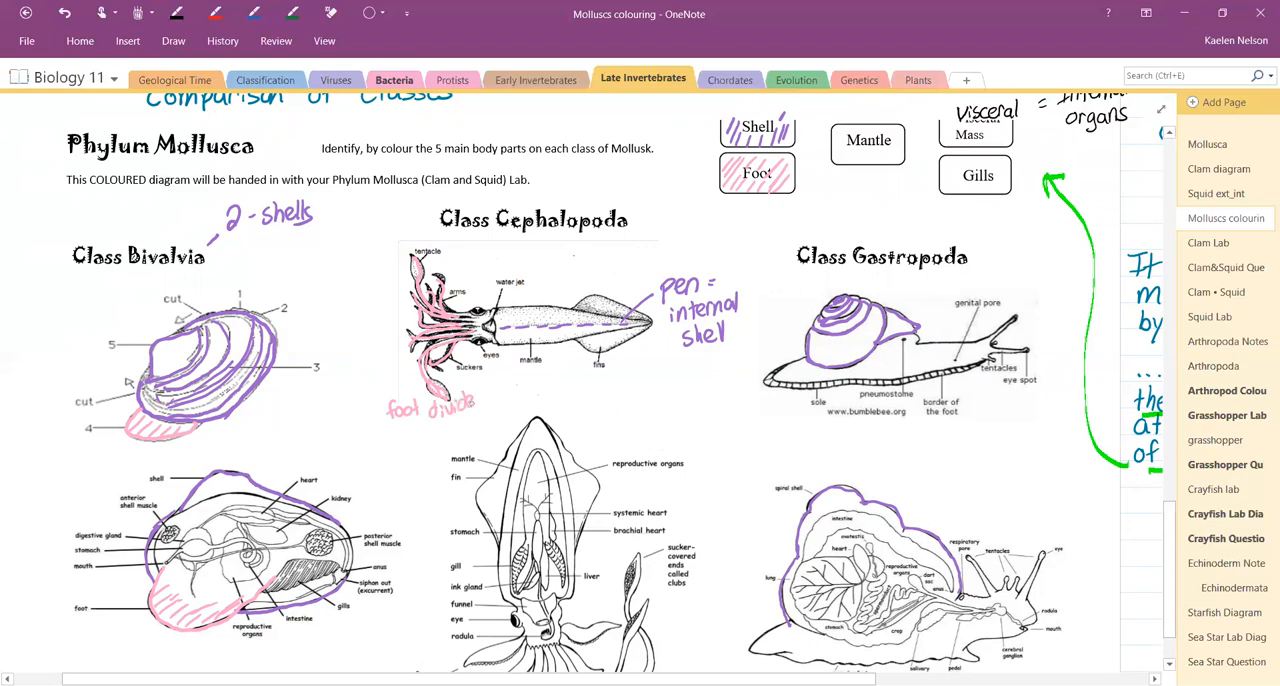
{"action": "type", "text": "ink"}
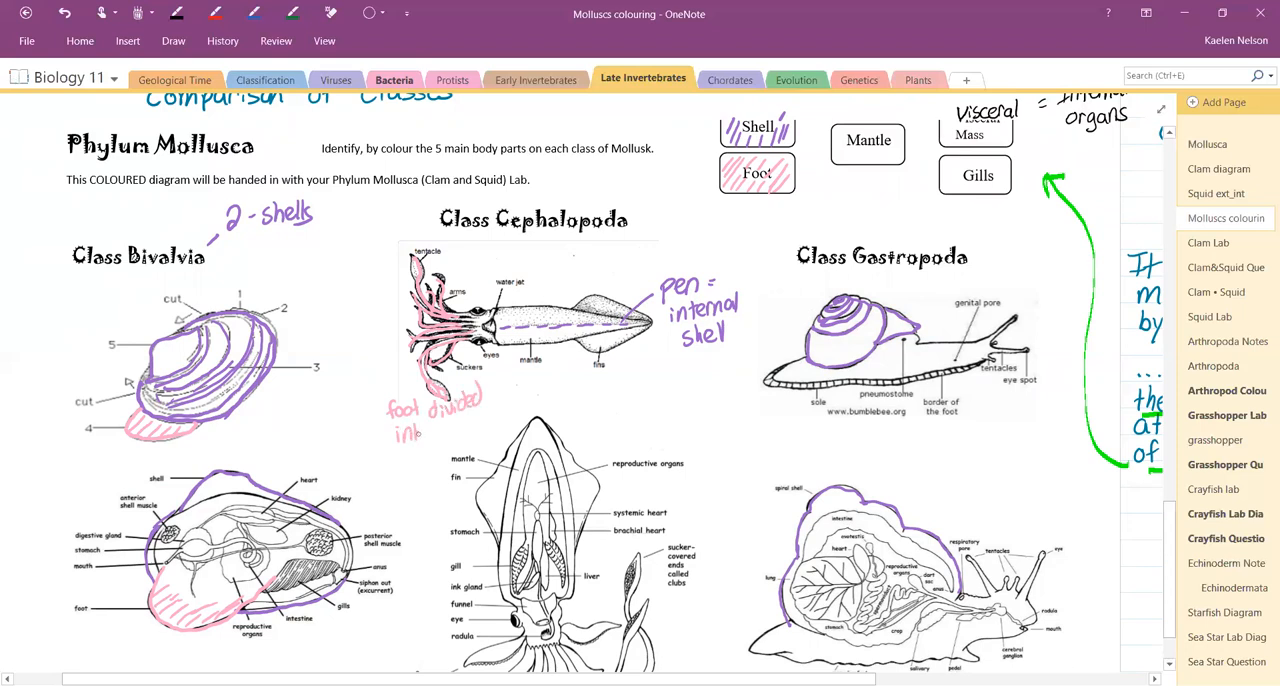
{"action": "type", "text": "into ten!"}
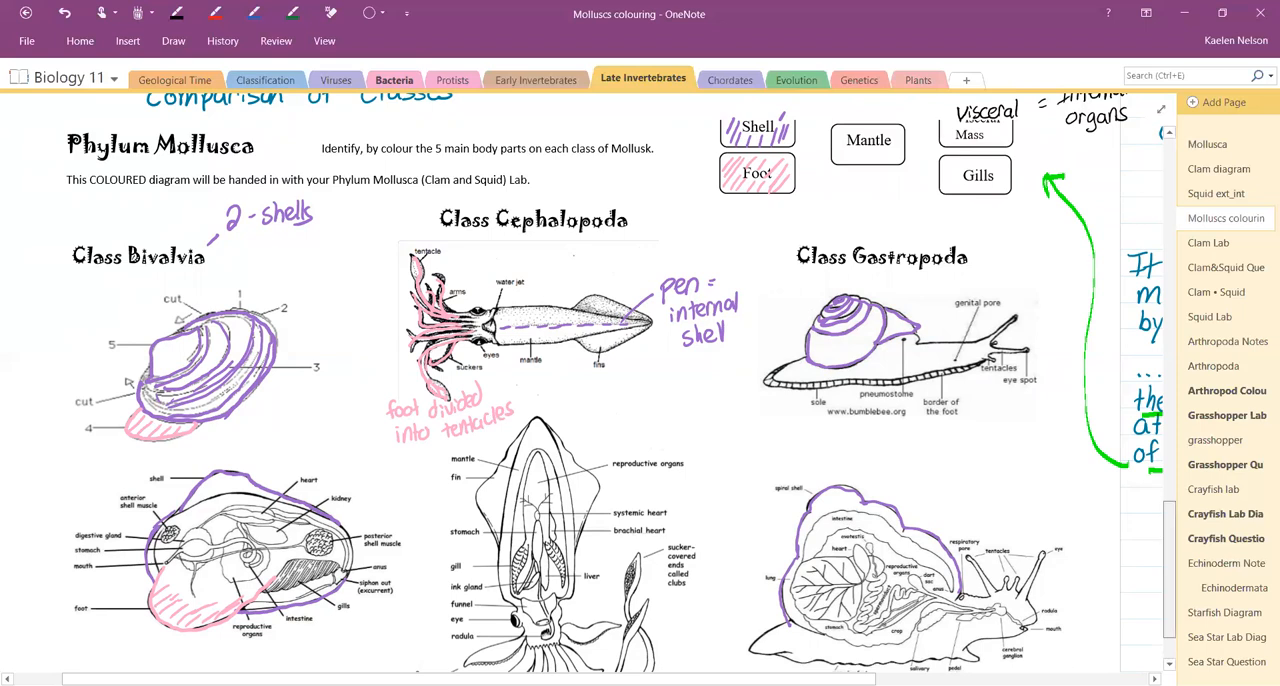
- Shade the remaining feet pink further down and add the 'head footed' note
{"action": "scroll", "scroll_direction": "down", "scroll_amount": 3}
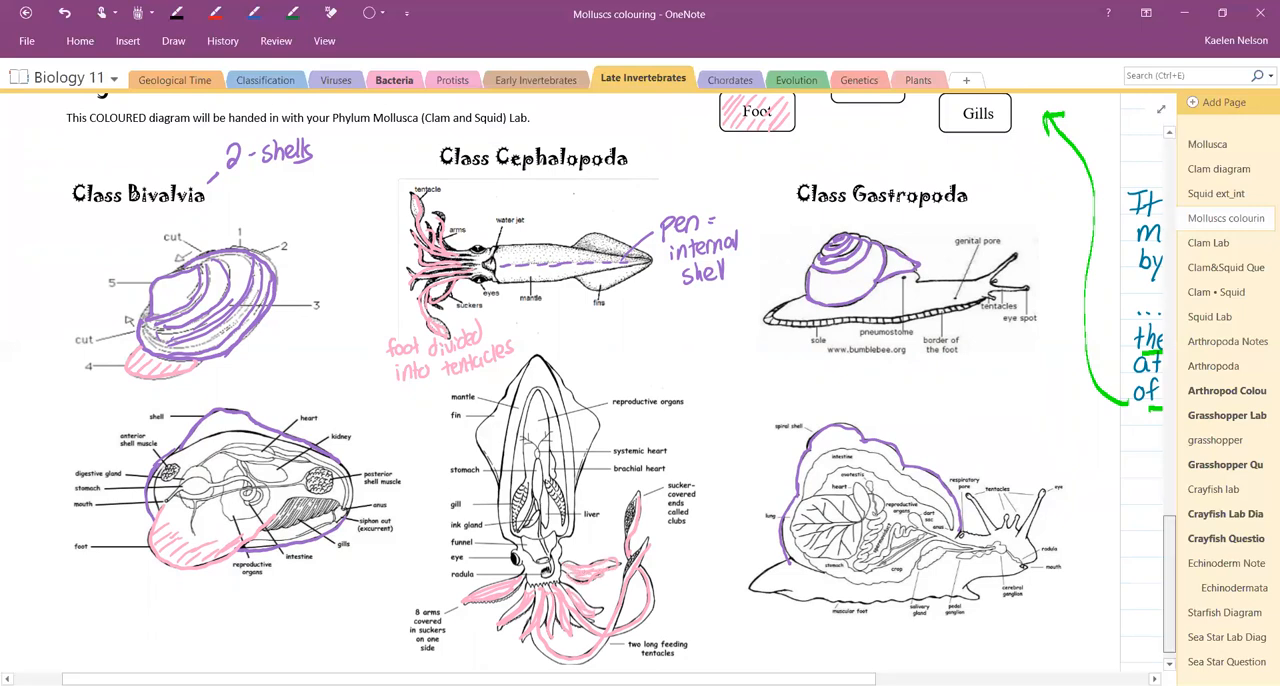
{"action": "scroll", "scroll_direction": "down", "scroll_amount": 3}
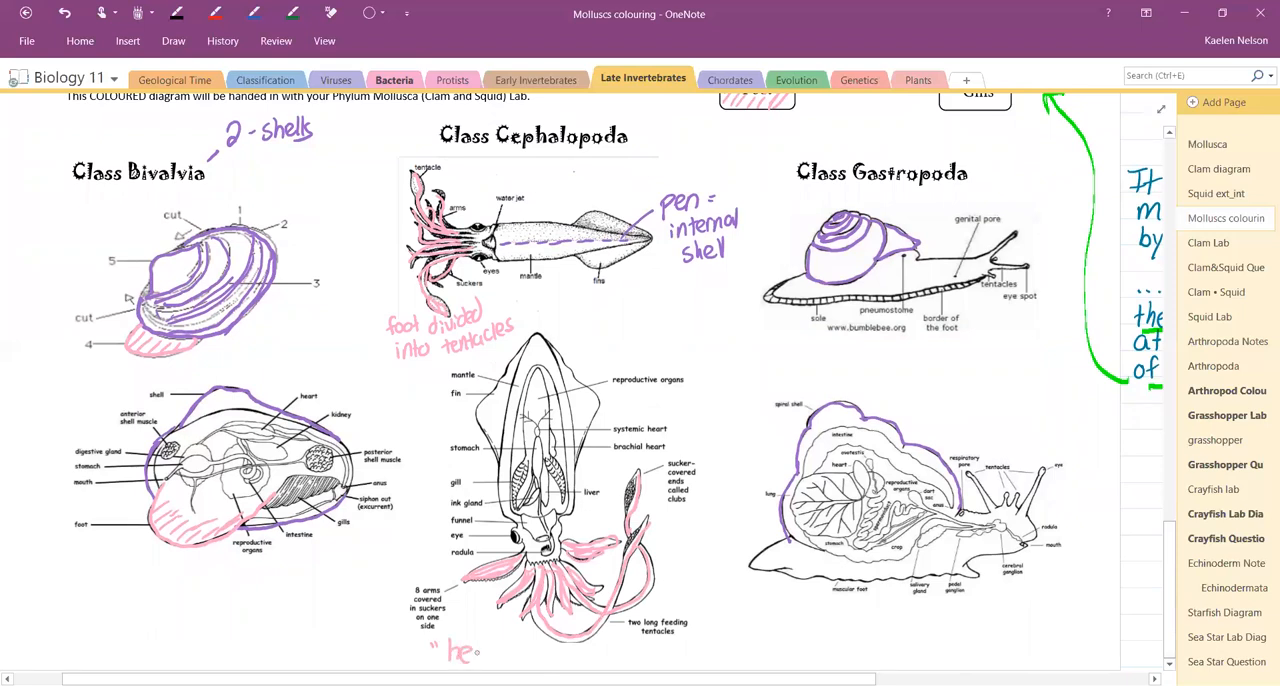
{"action": "type", "text": "head footed\""}
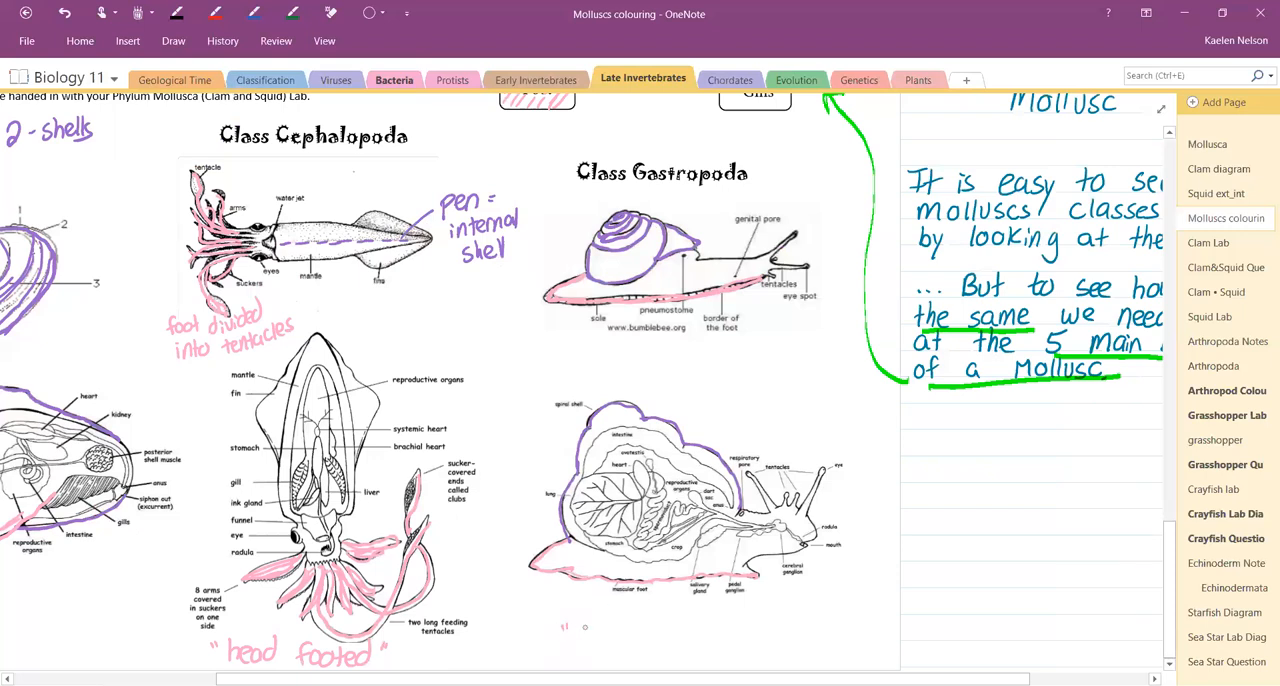
{"action": "type", "text": "Ste"}
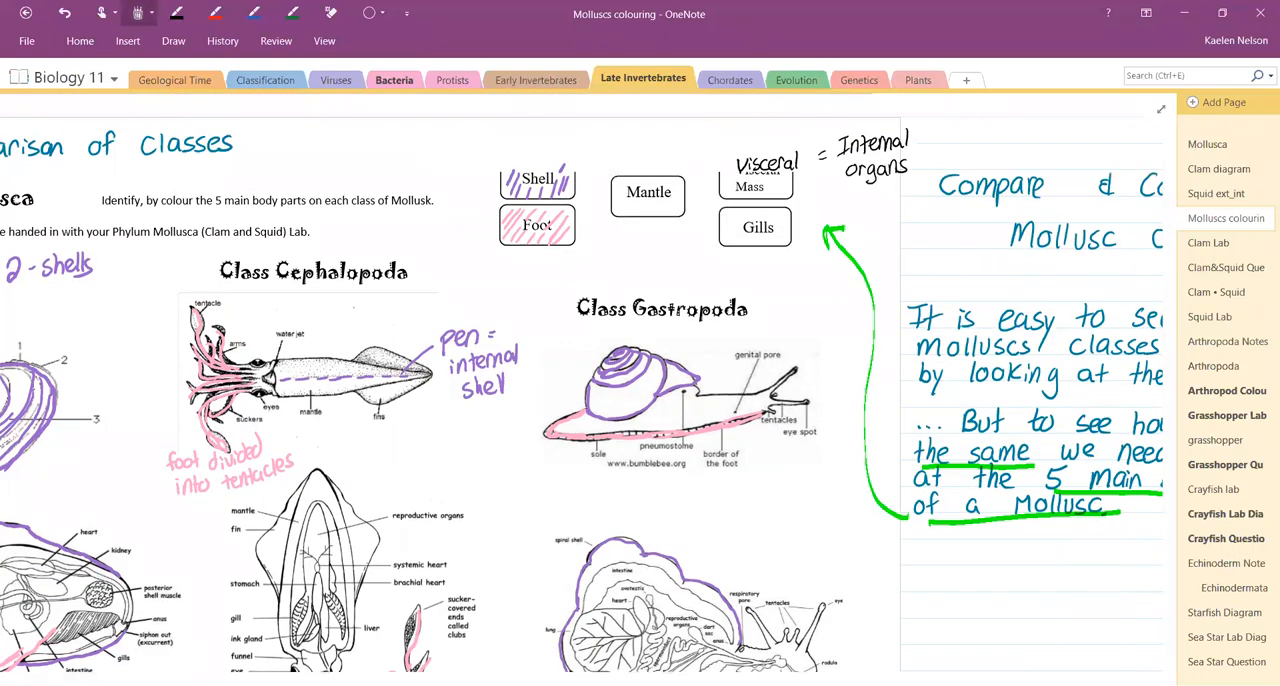
- In yellow, hatch the Mantle box and trace the squid, snail and clam mantles
{"action": "left_click", "coordinate": [138, 13]}
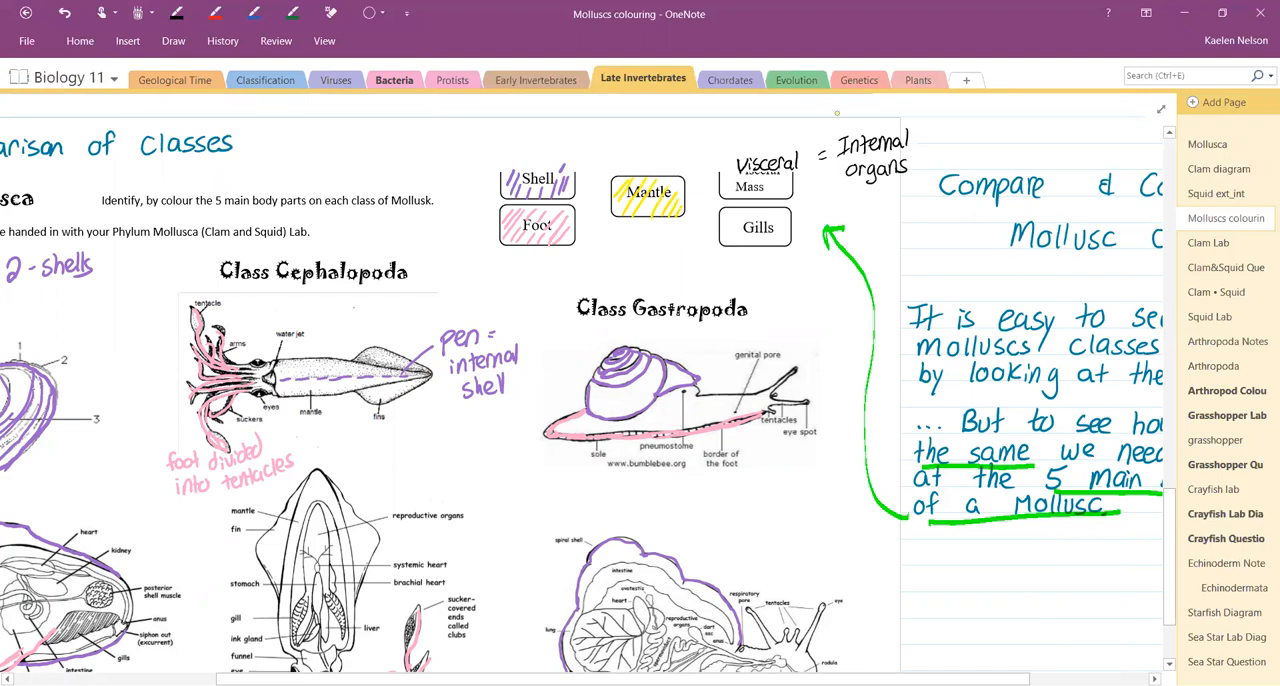
{"action": "scroll", "scroll_direction": "down", "scroll_amount": 3}
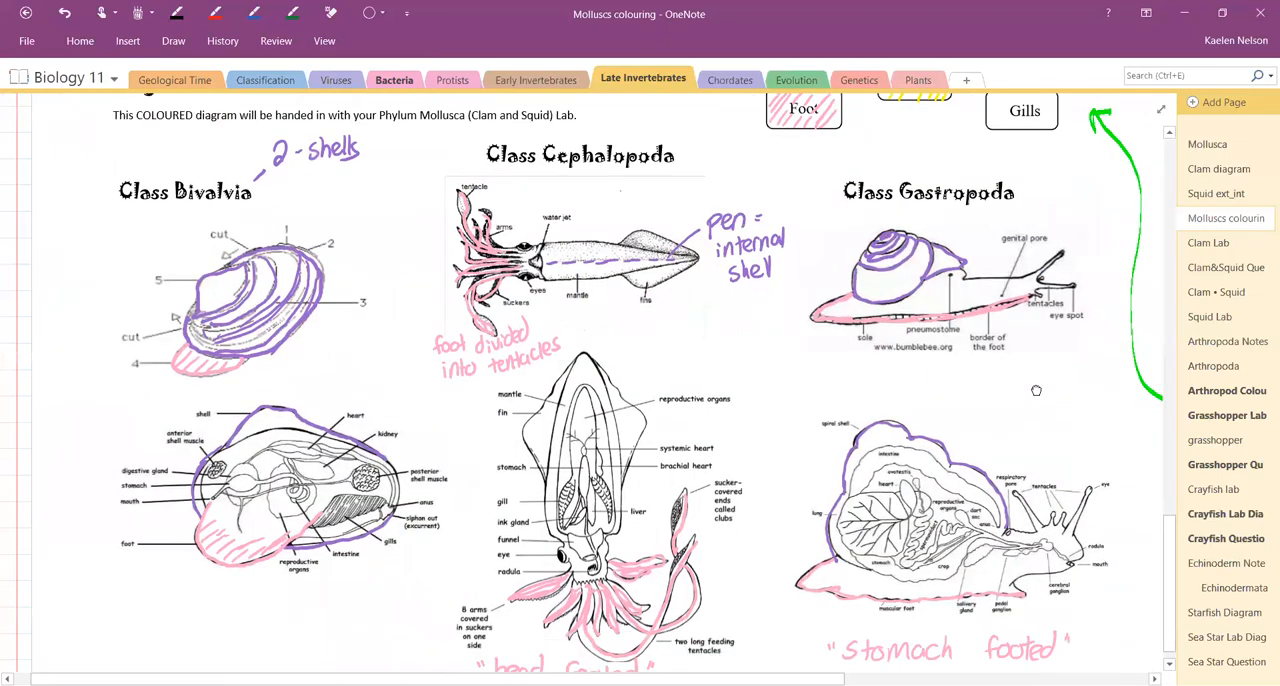
{"action": "scroll", "scroll_direction": "down", "scroll_amount": 3}
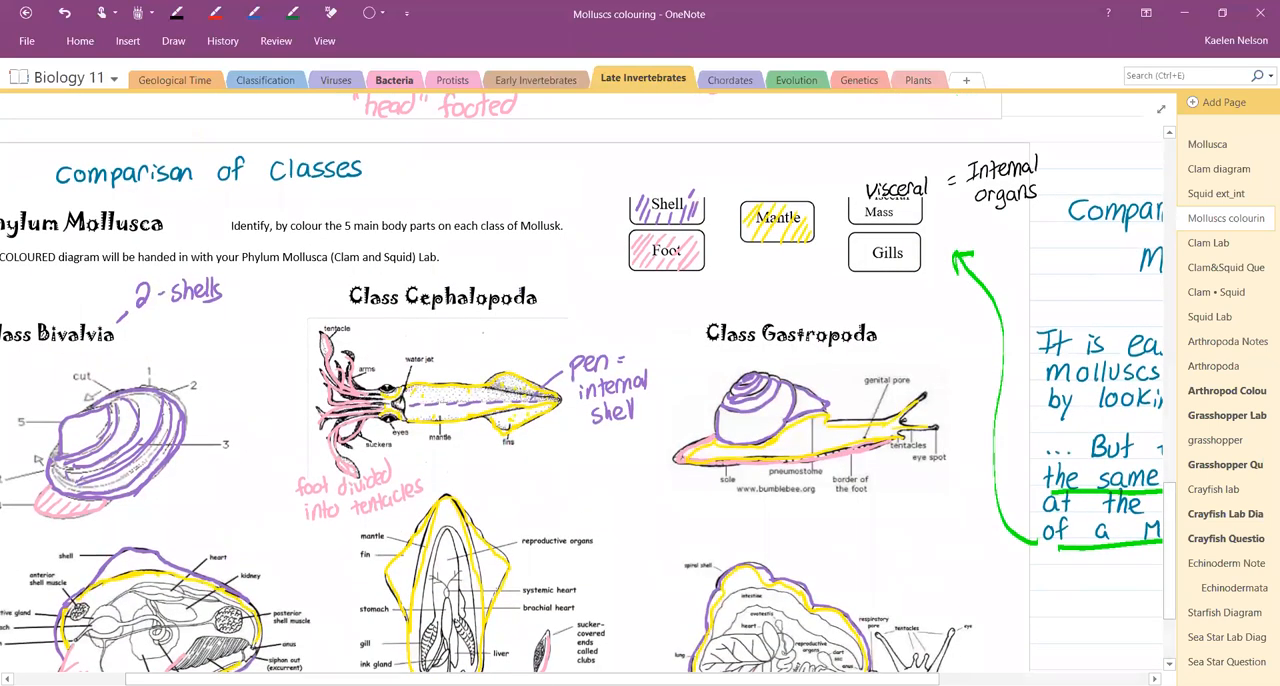
- In green, shade the clam, squid and snail visceral masses and the Visceral Mass box
{"action": "left_click", "coordinate": [138, 13]}
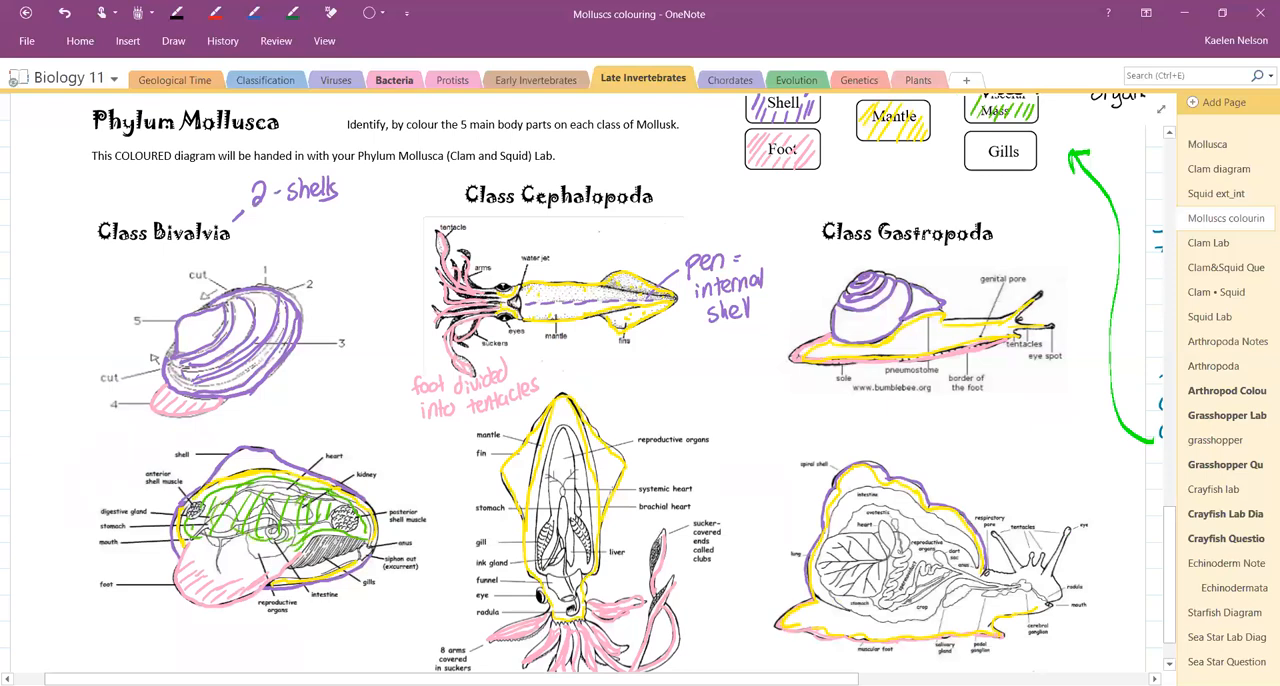
{"action": "scroll", "scroll_direction": "down", "scroll_amount": 3}
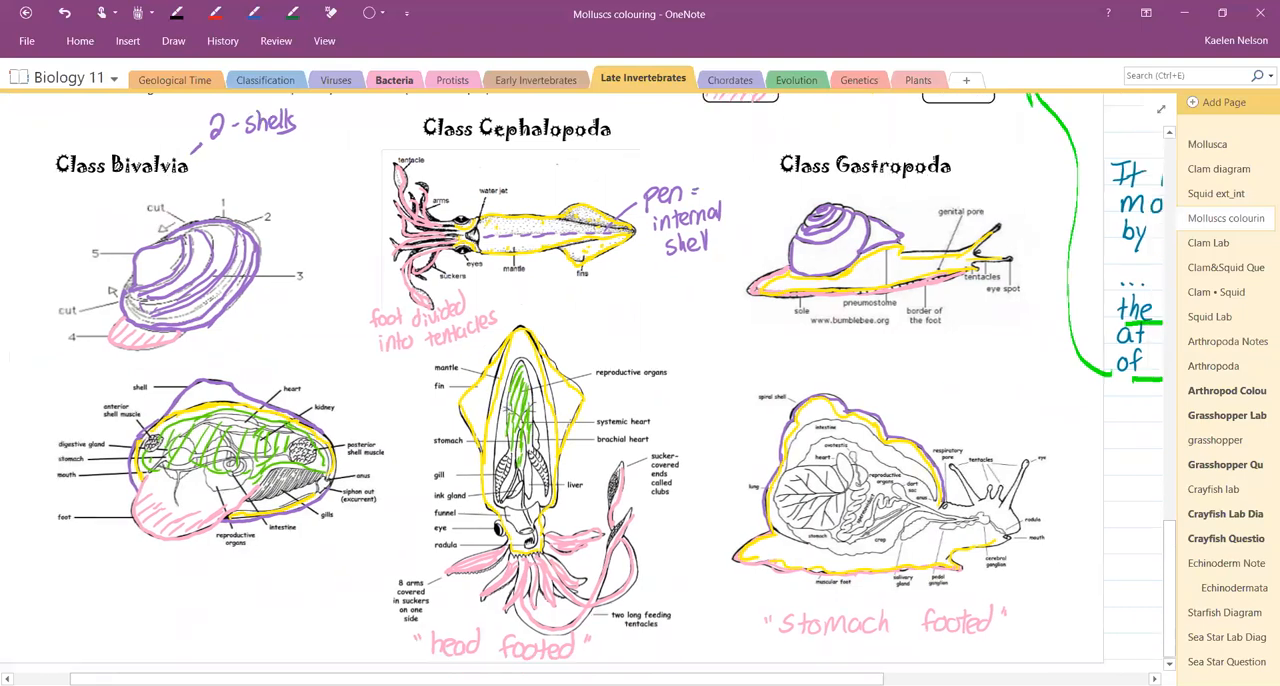
{"action": "scroll", "scroll_direction": "up", "scroll_amount": 3}
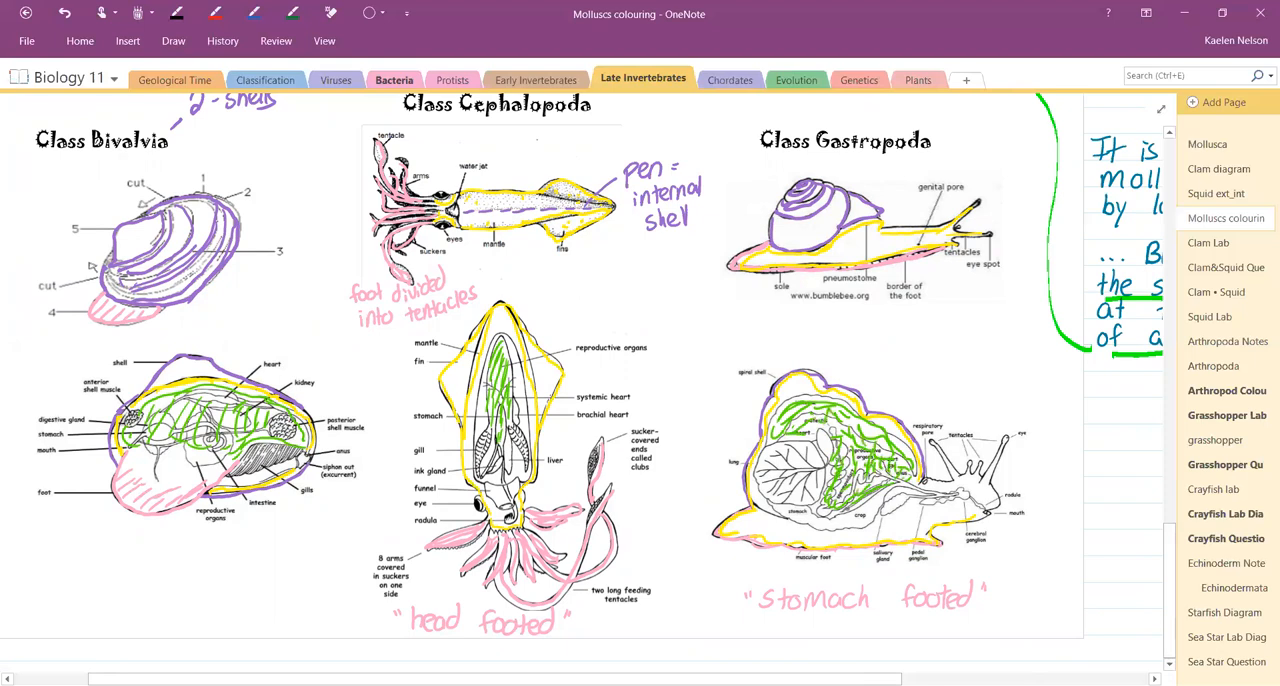
{"action": "scroll", "scroll_direction": "up", "scroll_amount": 3}
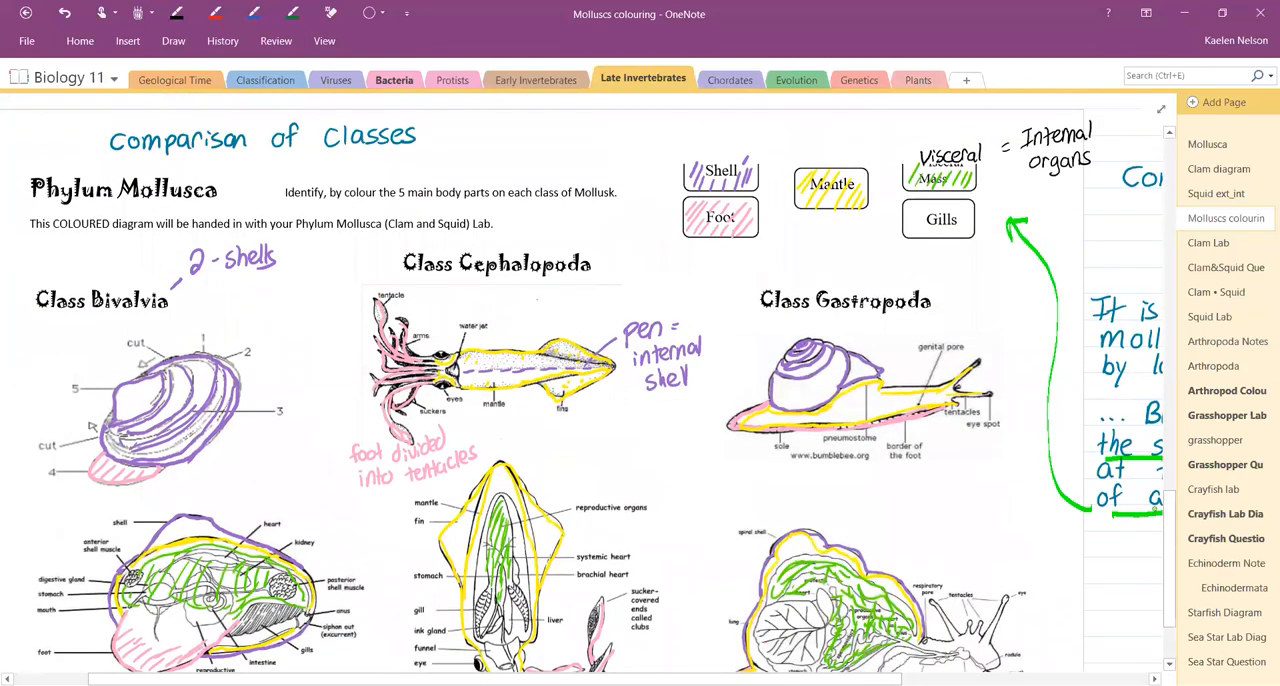
- In blue, shade the Gills box and all gills, noting 'modified lung gills' by the snail
{"action": "left_click", "coordinate": [152, 13]}
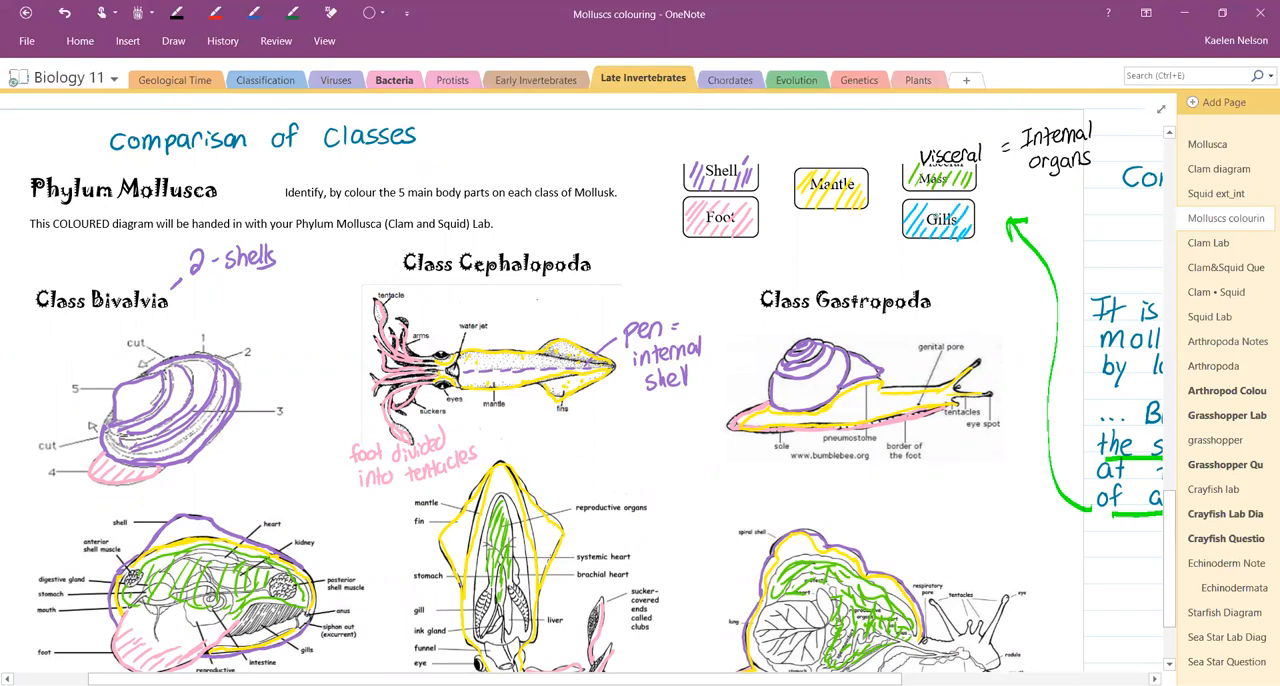
{"action": "scroll", "scroll_direction": "down", "scroll_amount": 3}
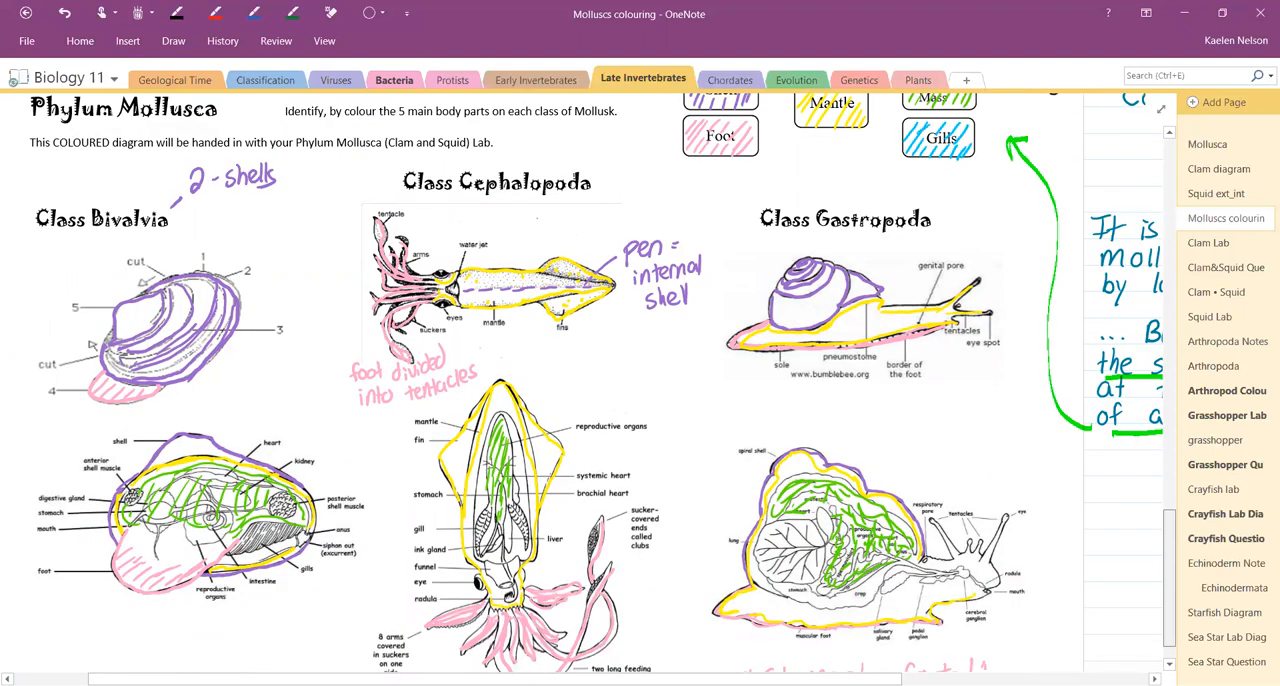
{"action": "scroll", "scroll_direction": "down", "scroll_amount": 3}
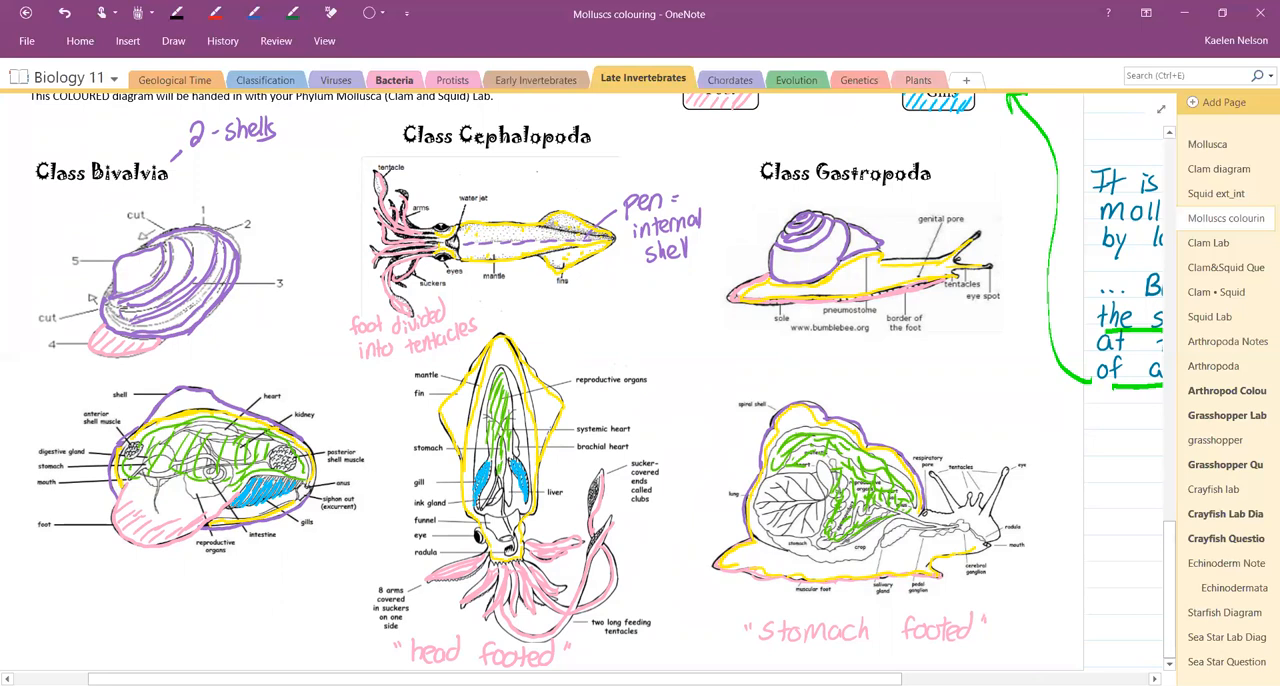
{"action": "scroll", "scroll_direction": "down", "scroll_amount": 3}
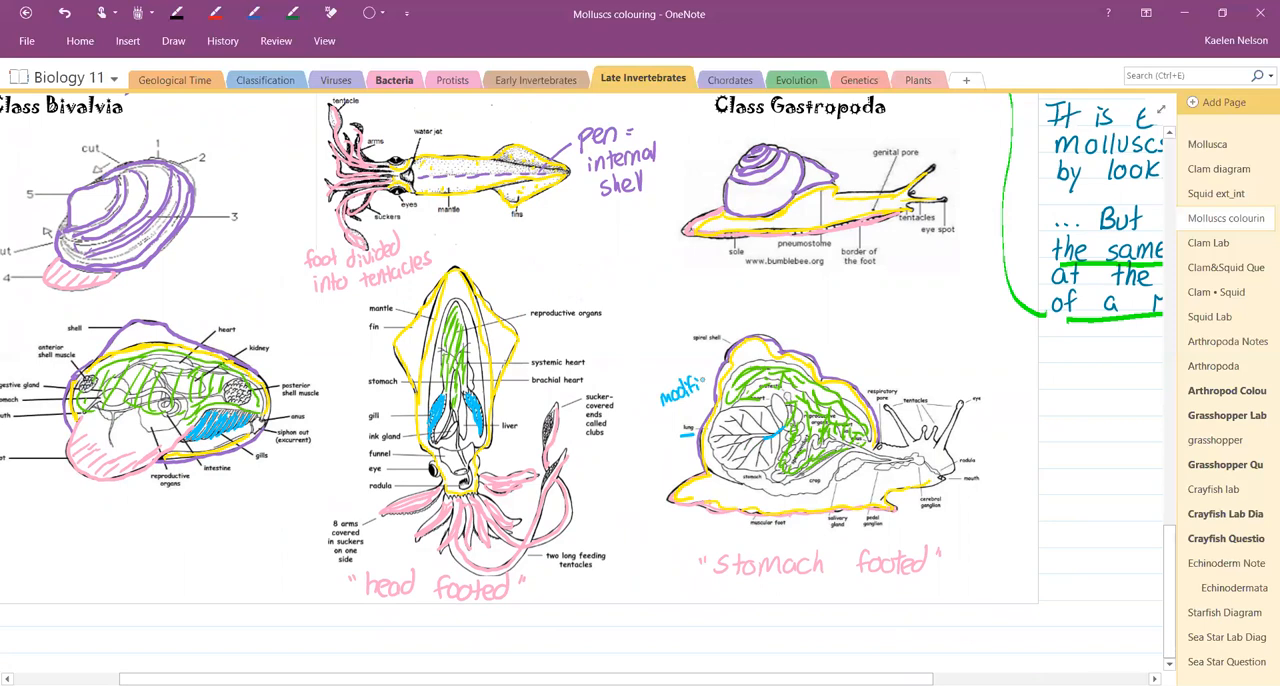
{"action": "left_click_drag", "start_coordinate": [665, 400], "coordinate": [700, 415]}
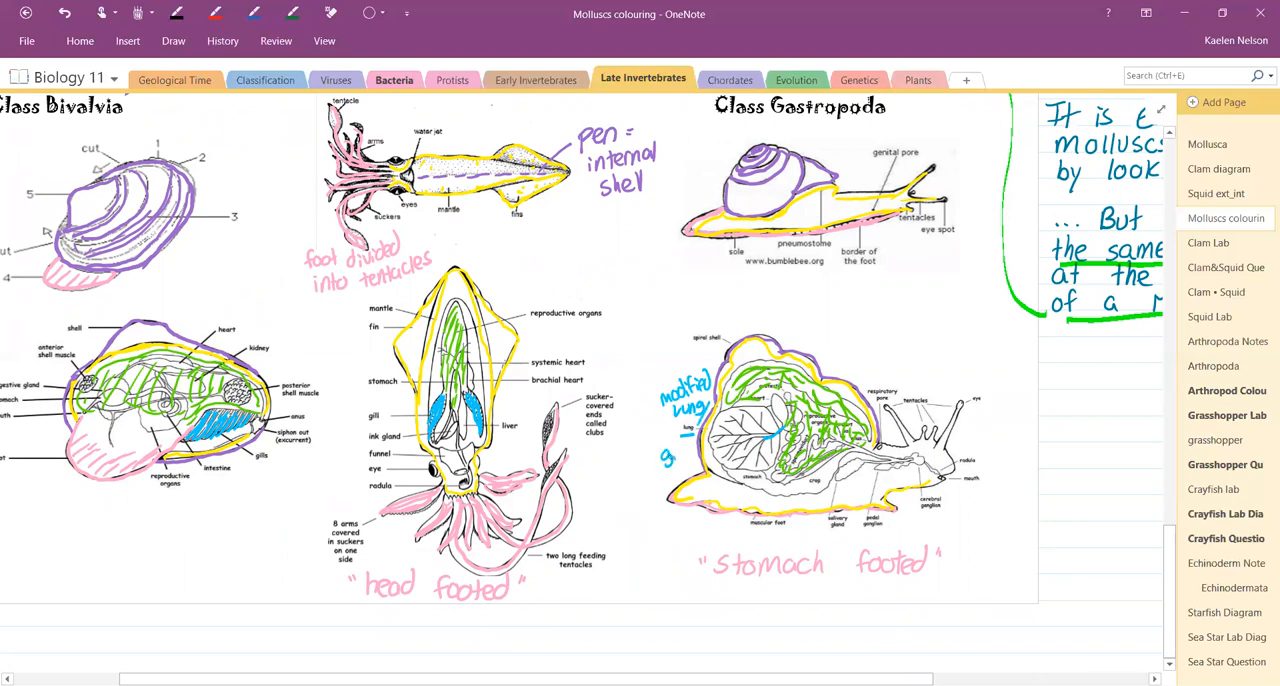
{"action": "type", "text": "b"}
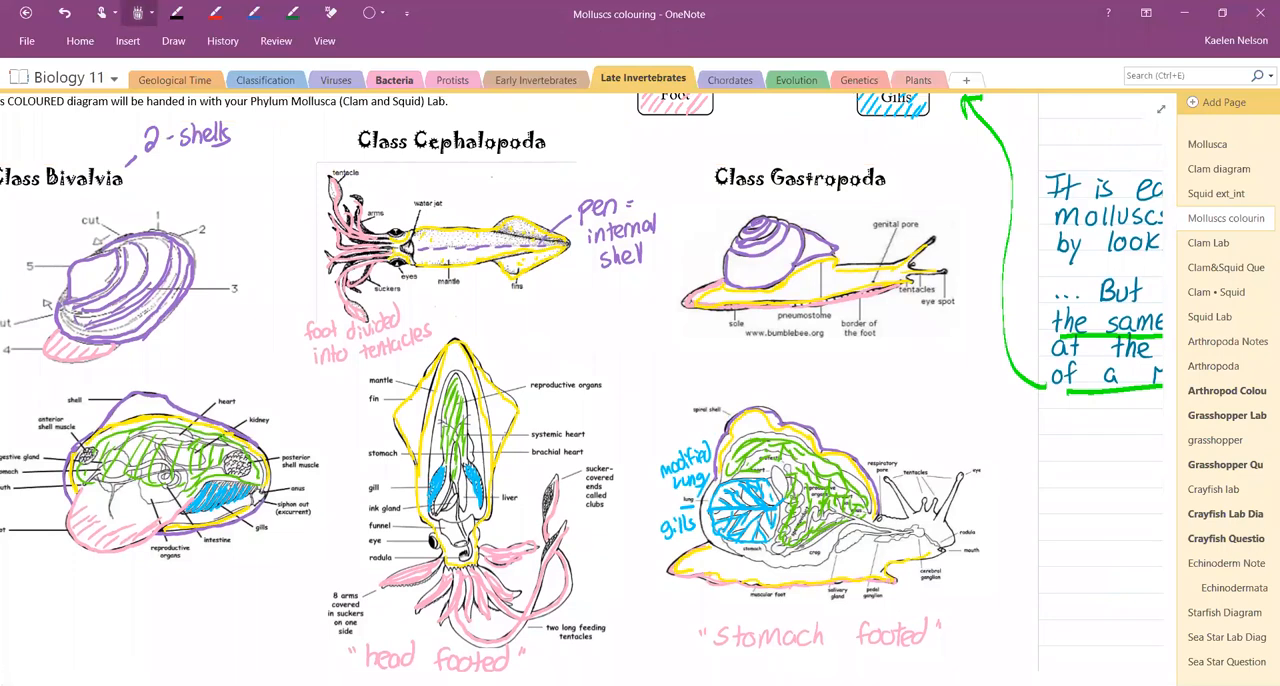
{"action": "left_click", "coordinate": [137, 13]}
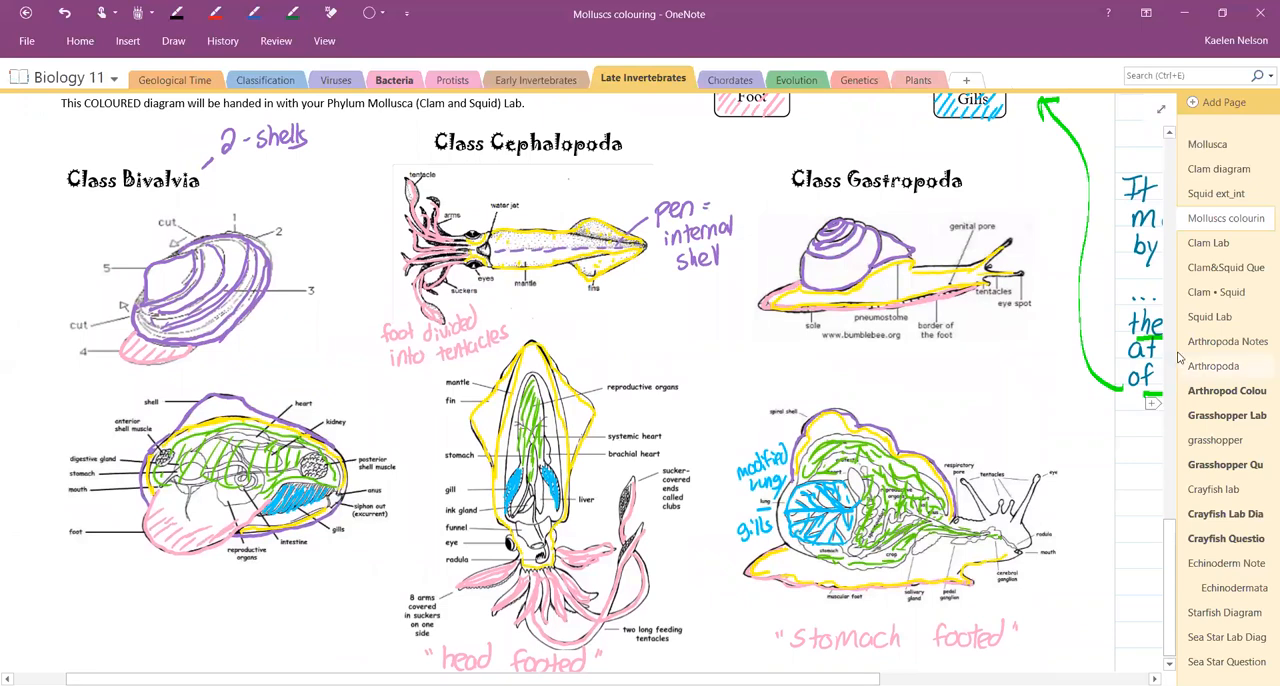
{"action": "scroll", "scroll_direction": "up", "scroll_amount": 3}
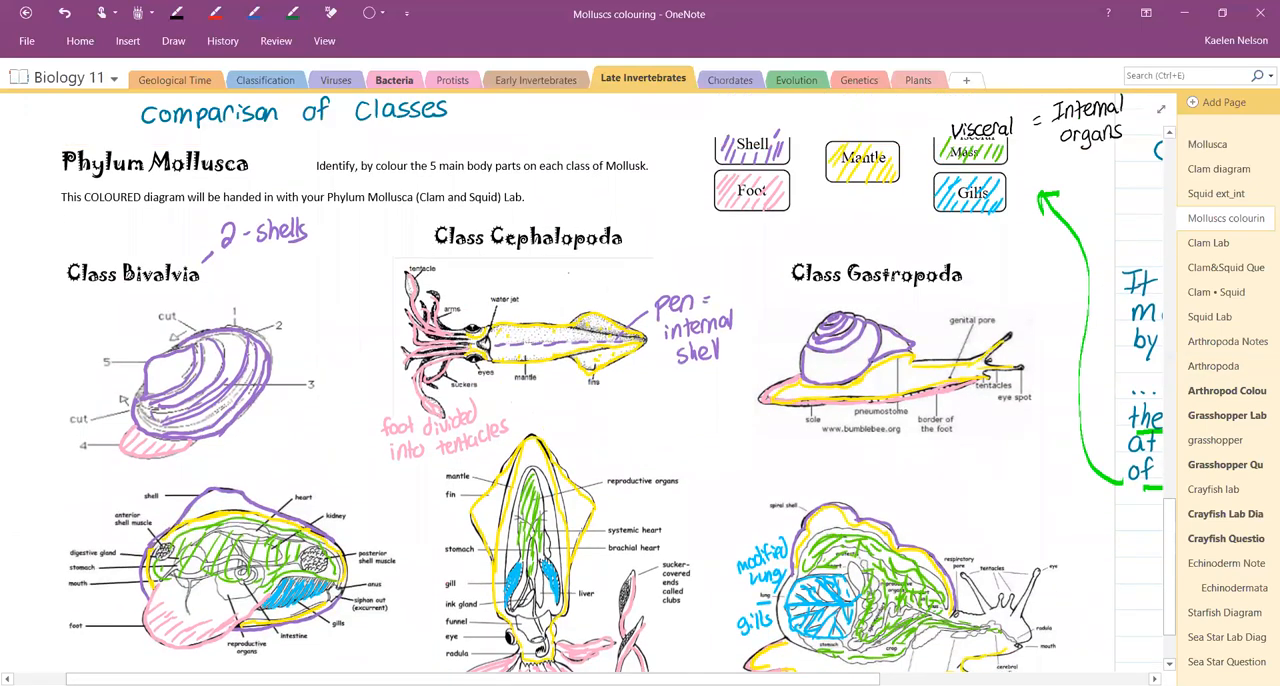